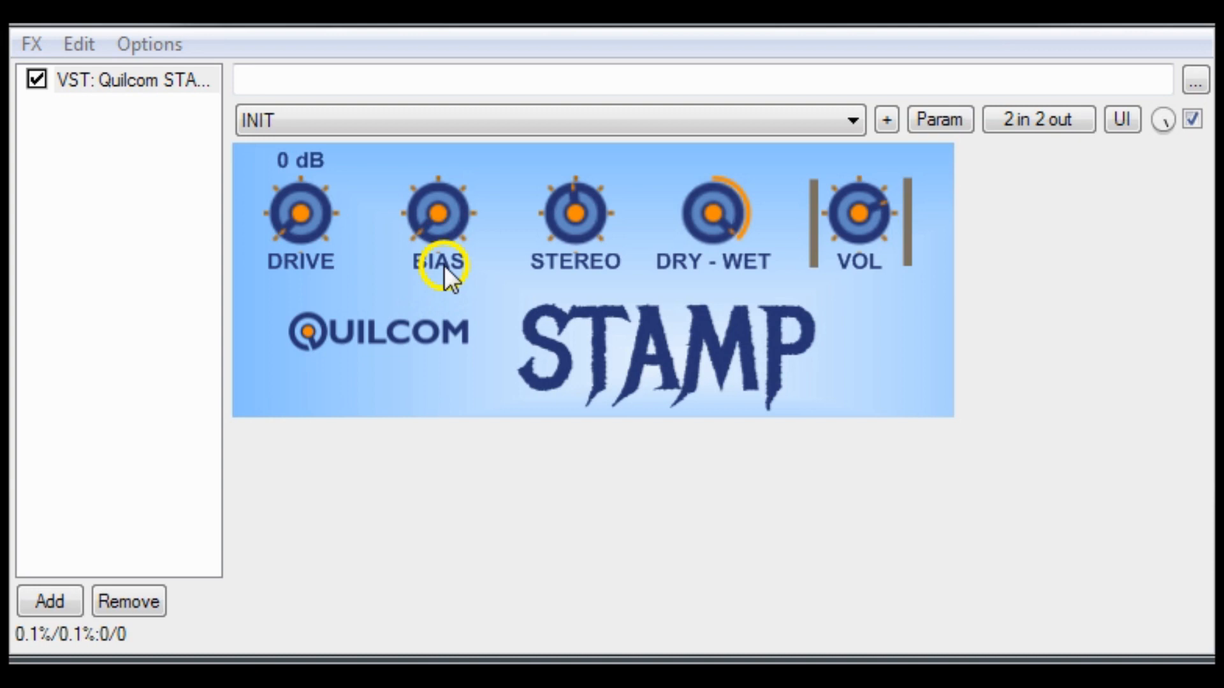
pyautogui.moveTo(408, 301)
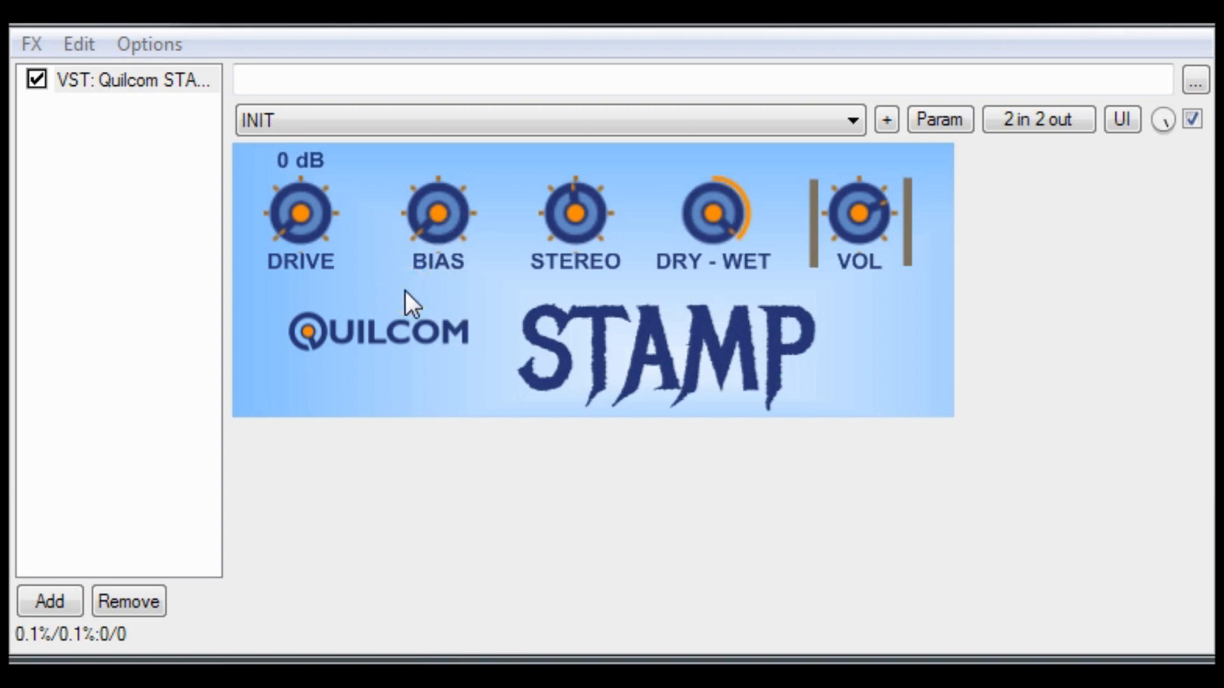
pyautogui.moveTo(575, 223)
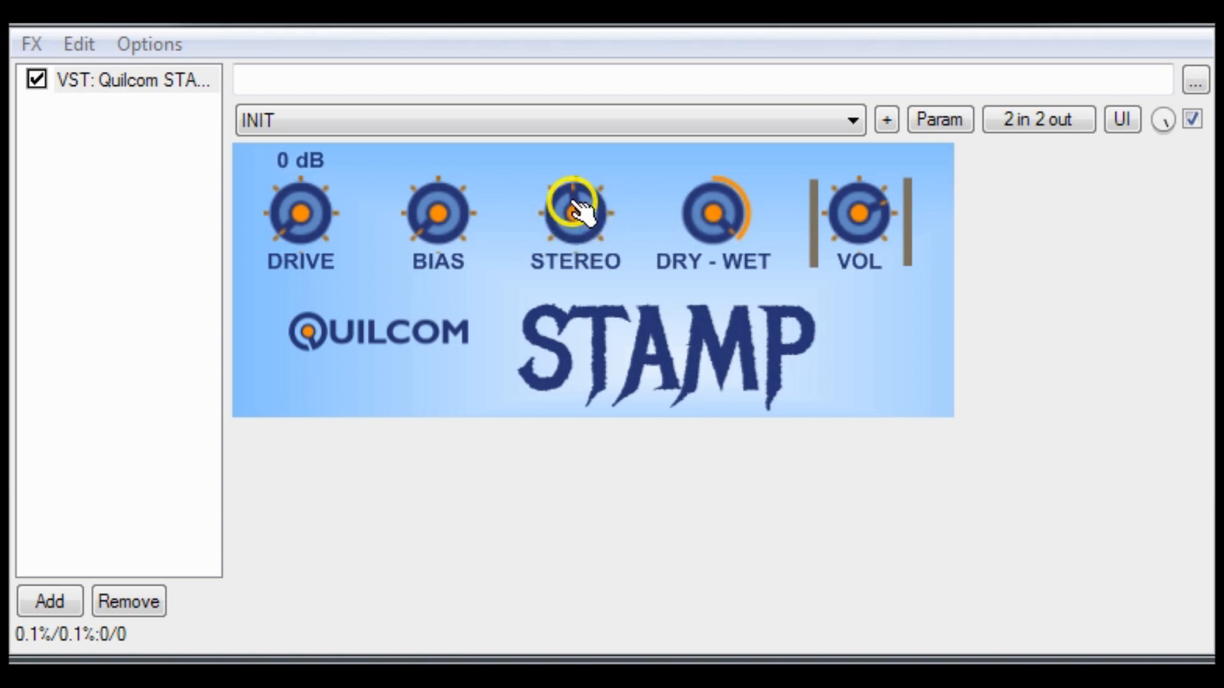
pyautogui.moveTo(689, 281)
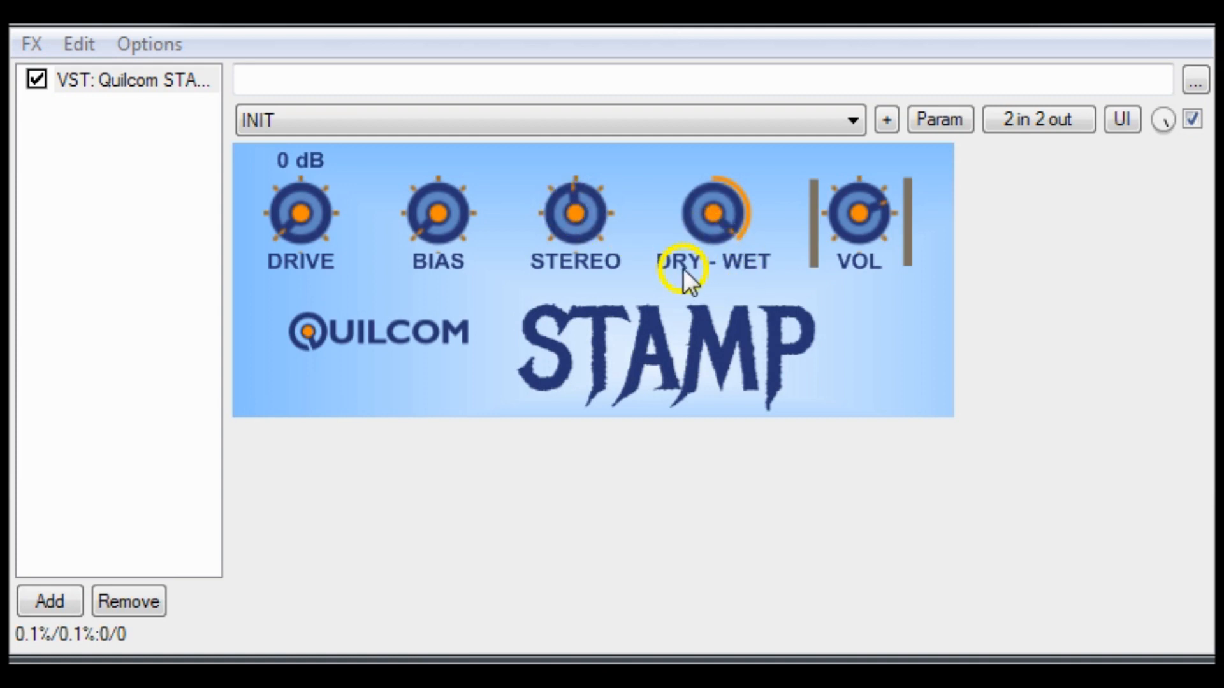
pyautogui.moveTo(685, 289)
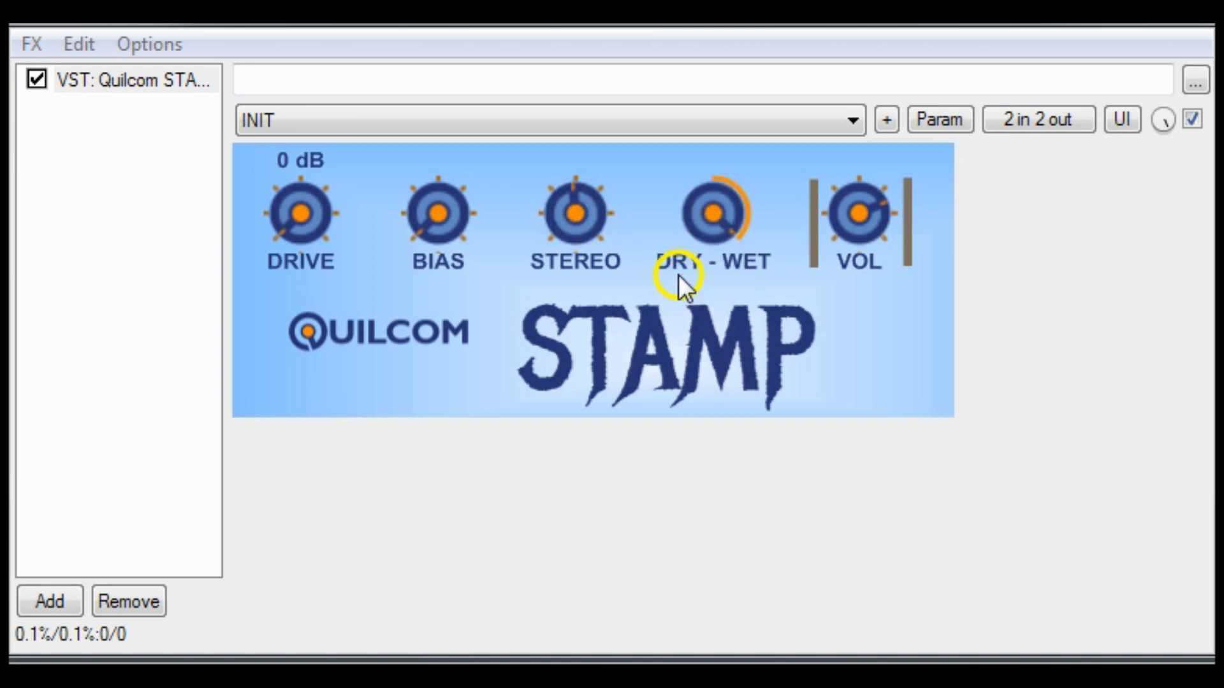
pyautogui.moveTo(744, 296)
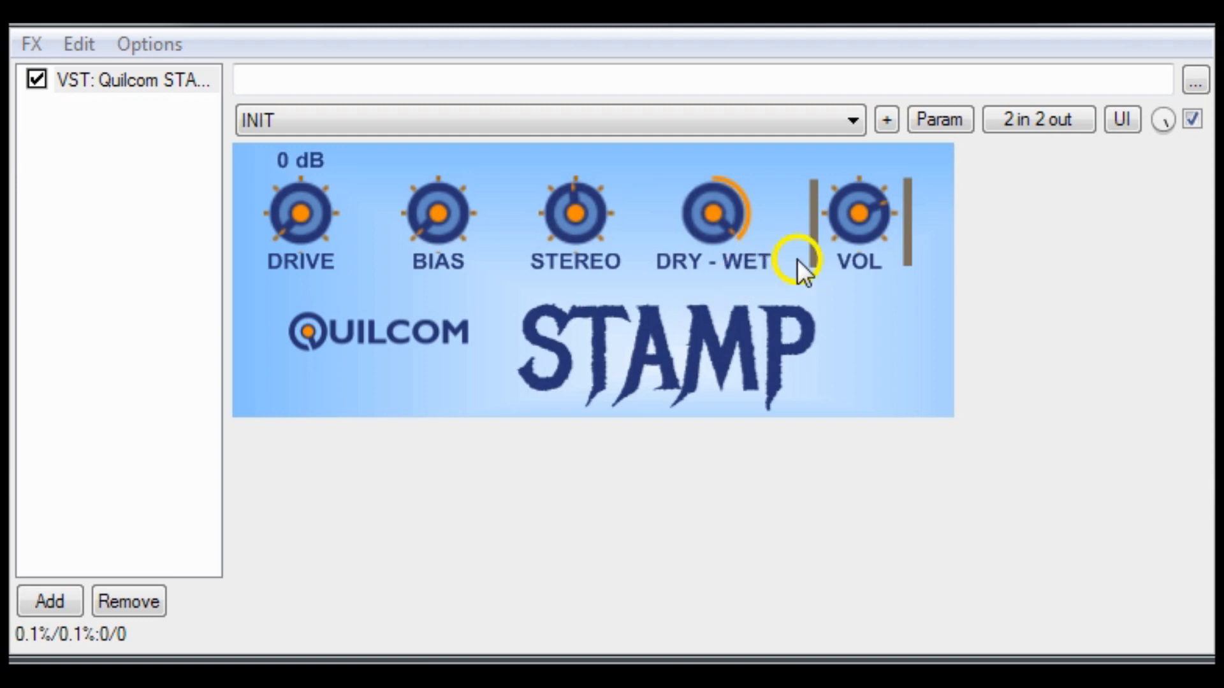
pyautogui.moveTo(869, 223)
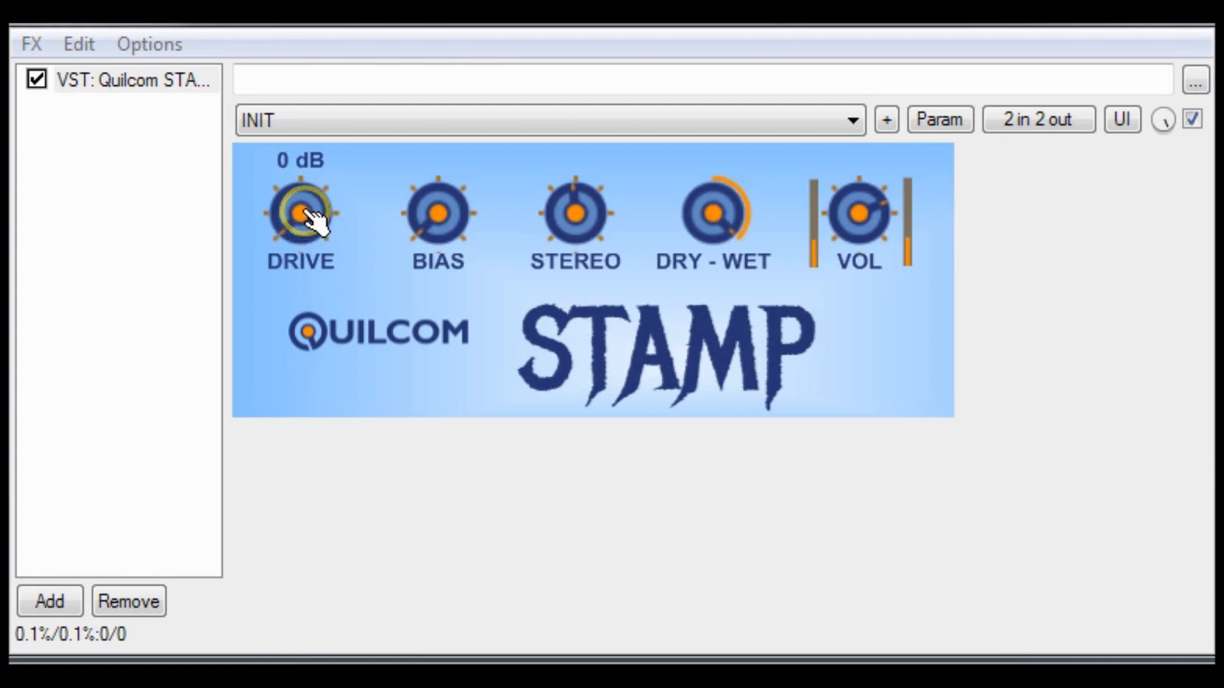
# Raise the Stamp DRIVE knob from 0 dB to about 13 dB, then on to 16 dB
pyautogui.moveTo(298, 215); pyautogui.dragTo(298, 164)
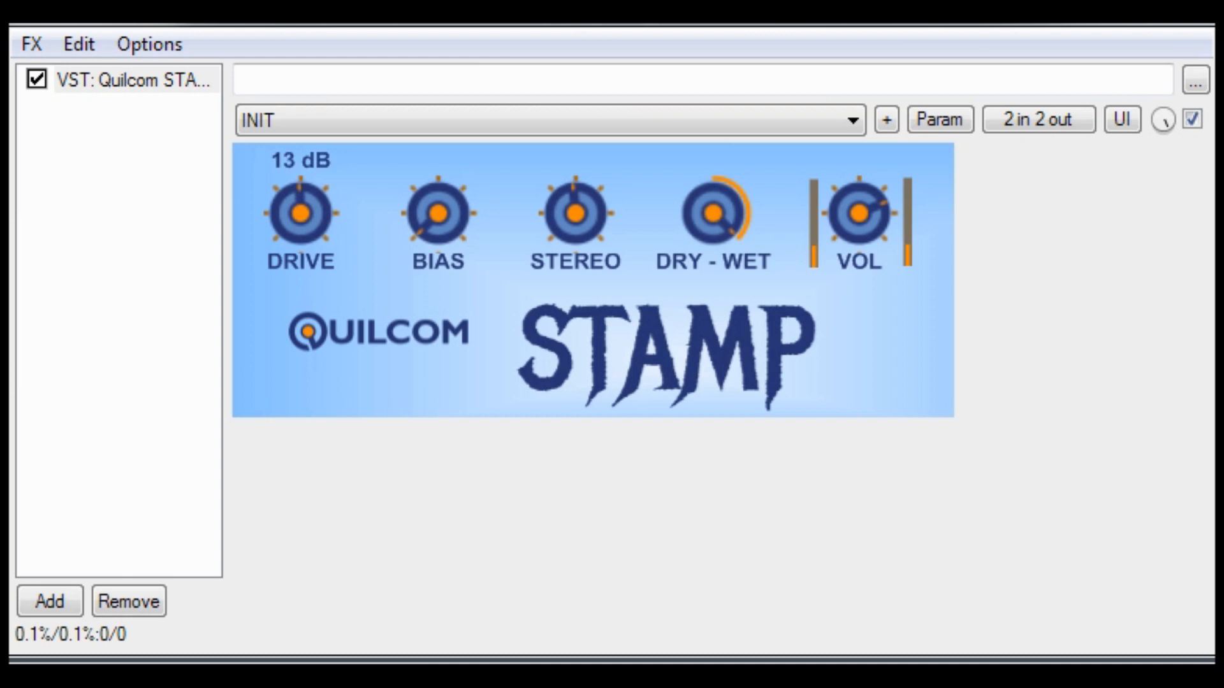
pyautogui.moveTo(437, 214); pyautogui.dragTo(441, 202)
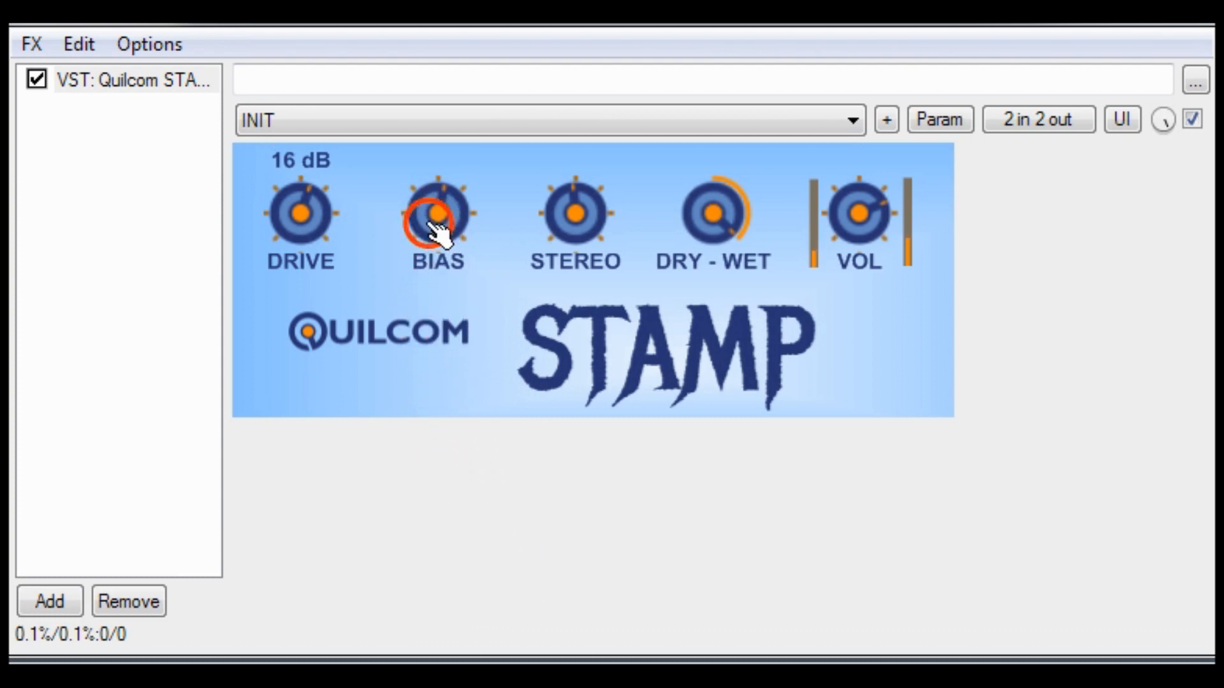
pyautogui.moveTo(585, 219)
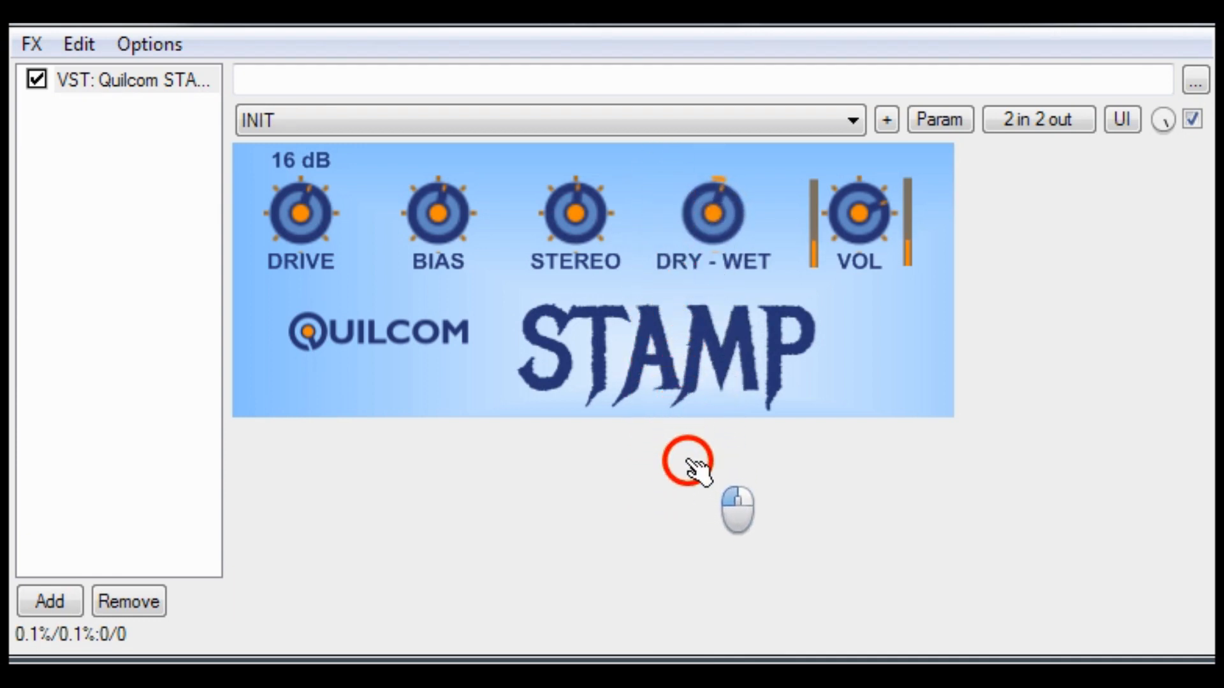
pyautogui.moveTo(726, 219)
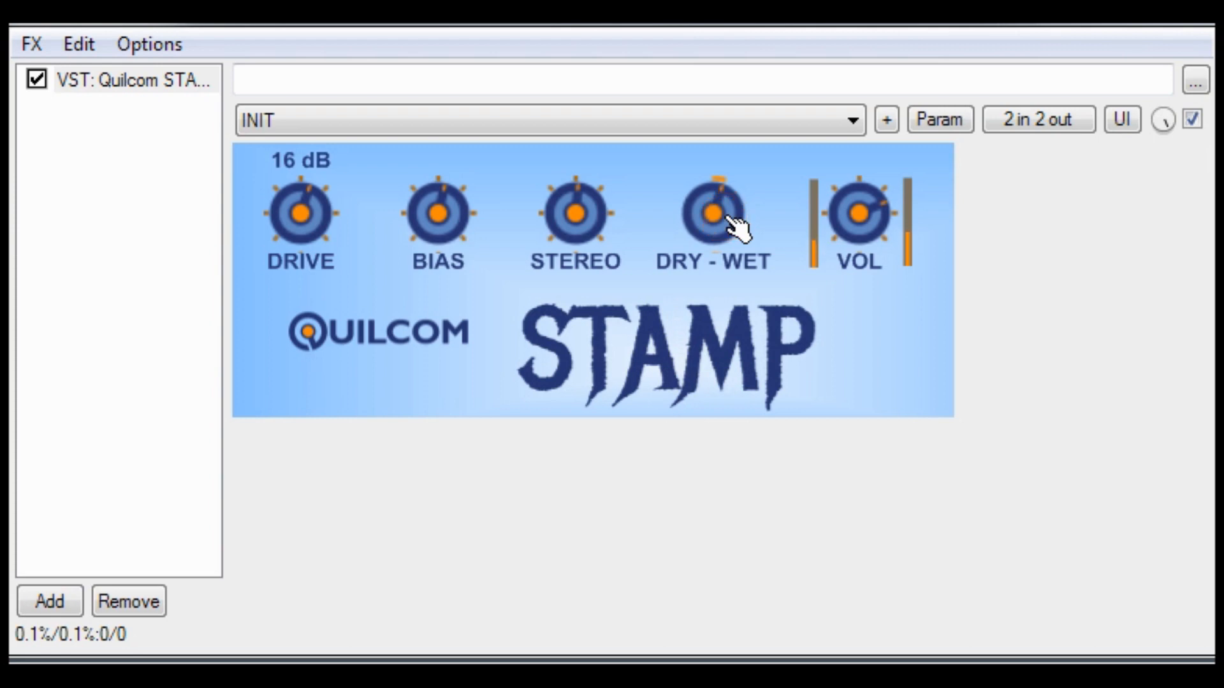